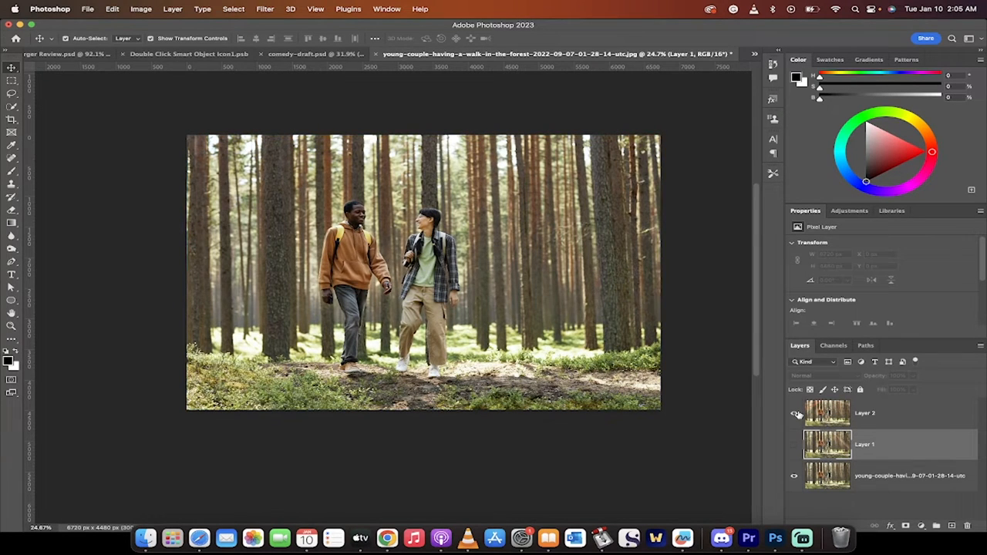
Select the forest photo layer and bring up the new fill/adjustment layer types
click(795, 414)
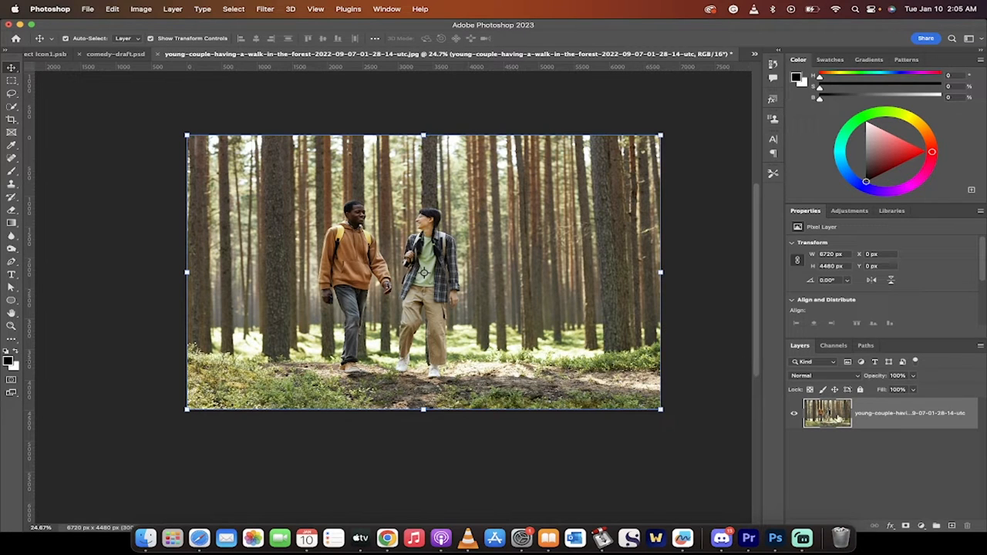
click(923, 525)
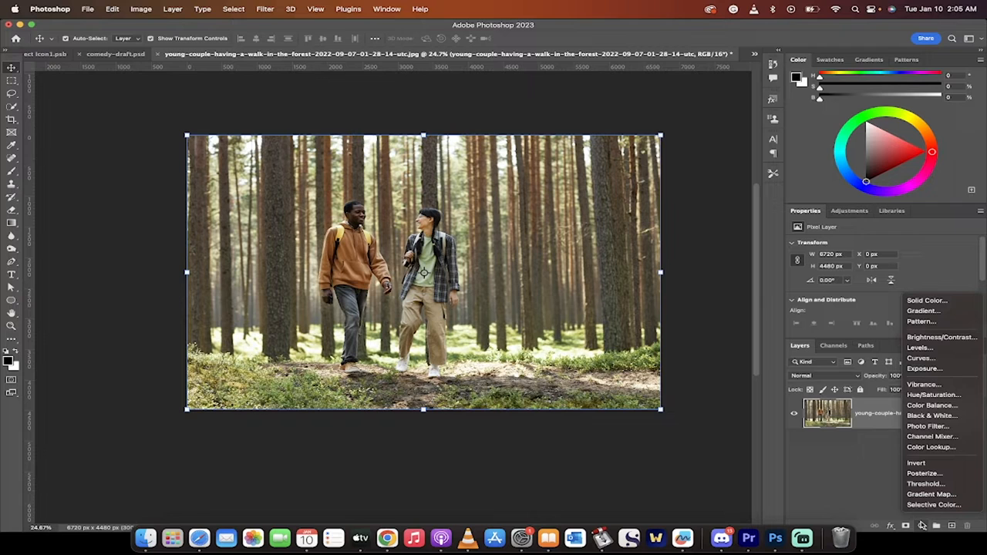
Add a gradient fill layer and give it a warm orange-yellow preset from the Oranges group
click(923, 310)
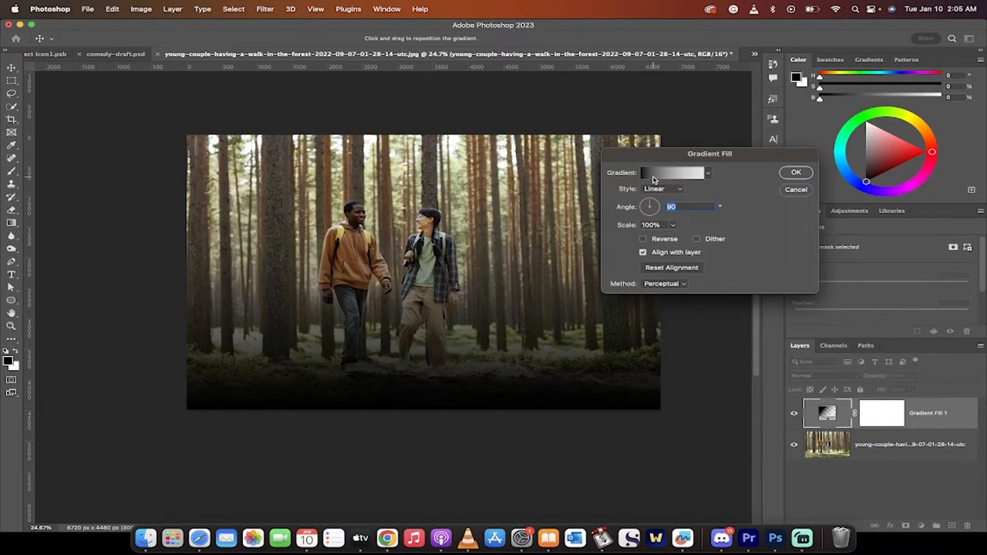
mouse_move(709, 176)
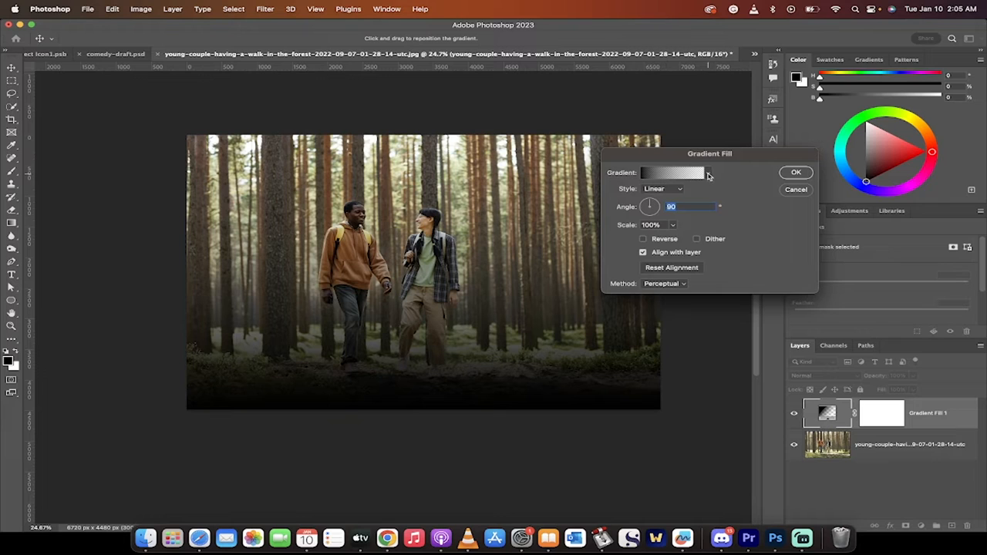
click(706, 172)
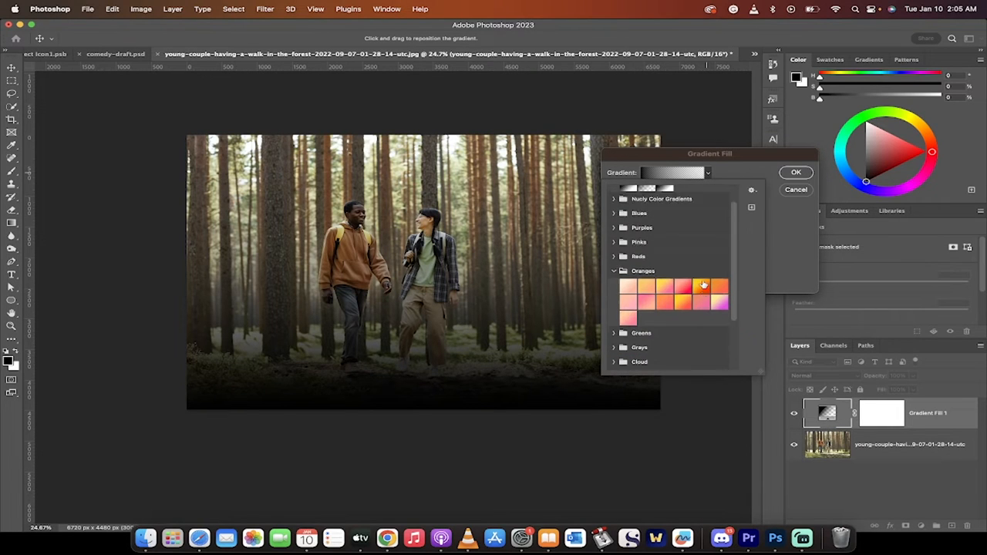
scroll(down, 3)
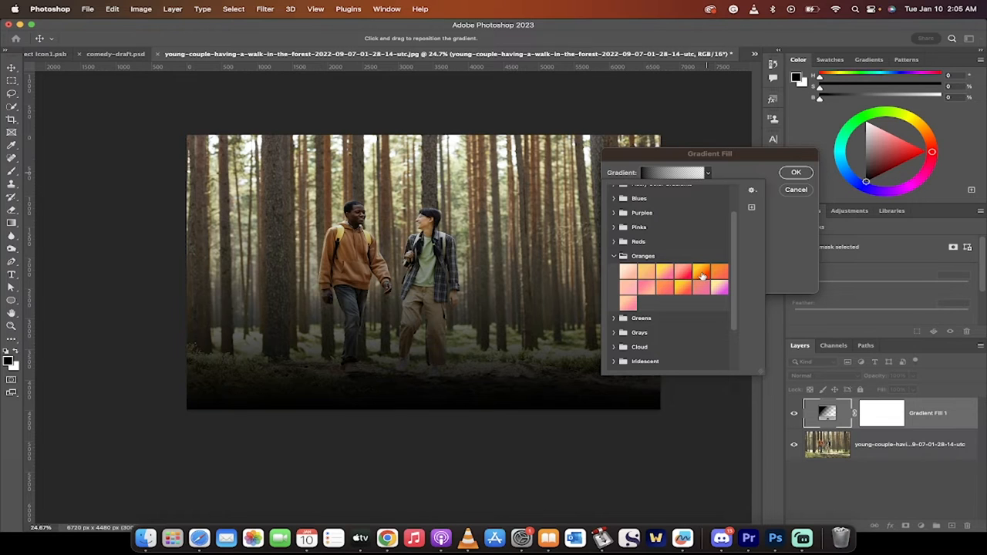
click(701, 271)
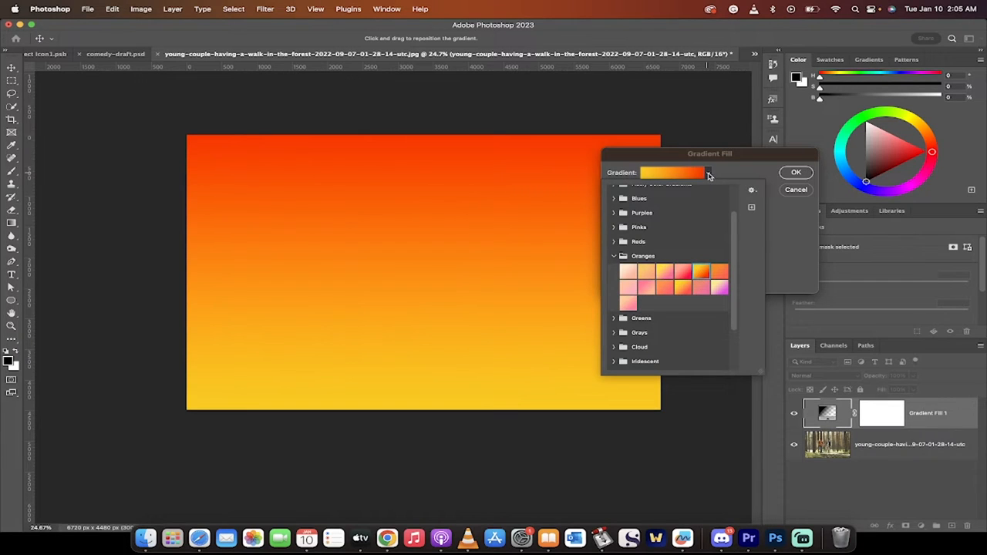
Edit a colour stop in the Gradient Editor and confirm the yellow-to-red-orange blend
click(671, 173)
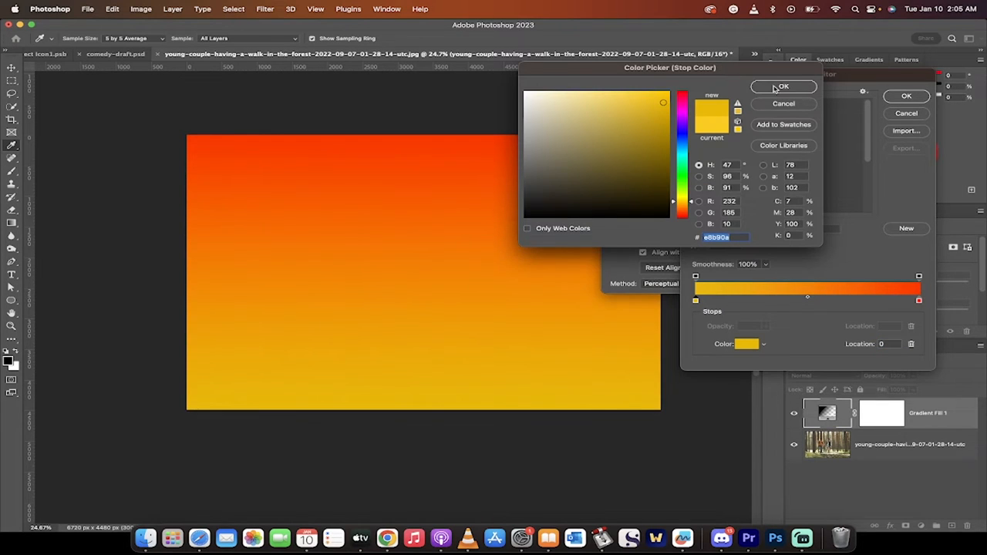
click(783, 87)
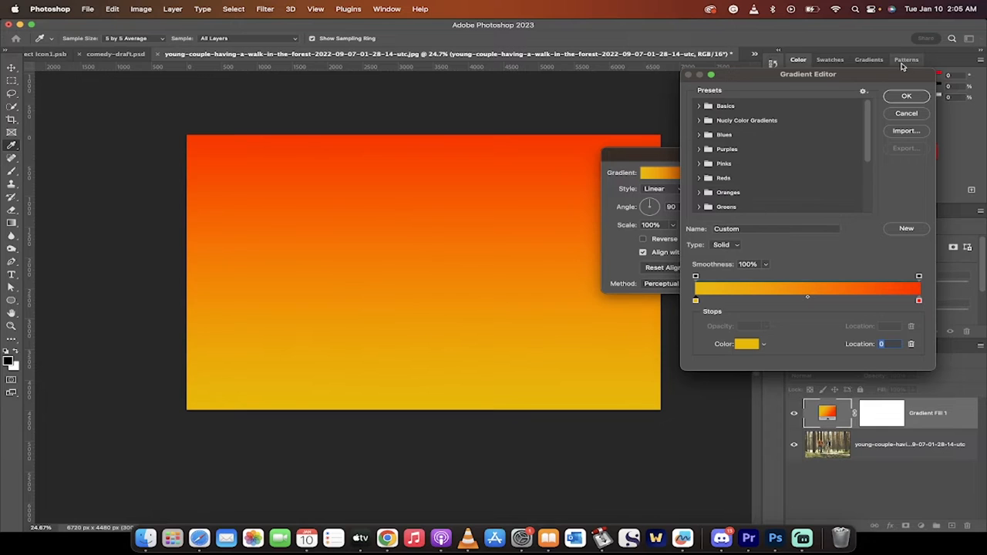
click(907, 96)
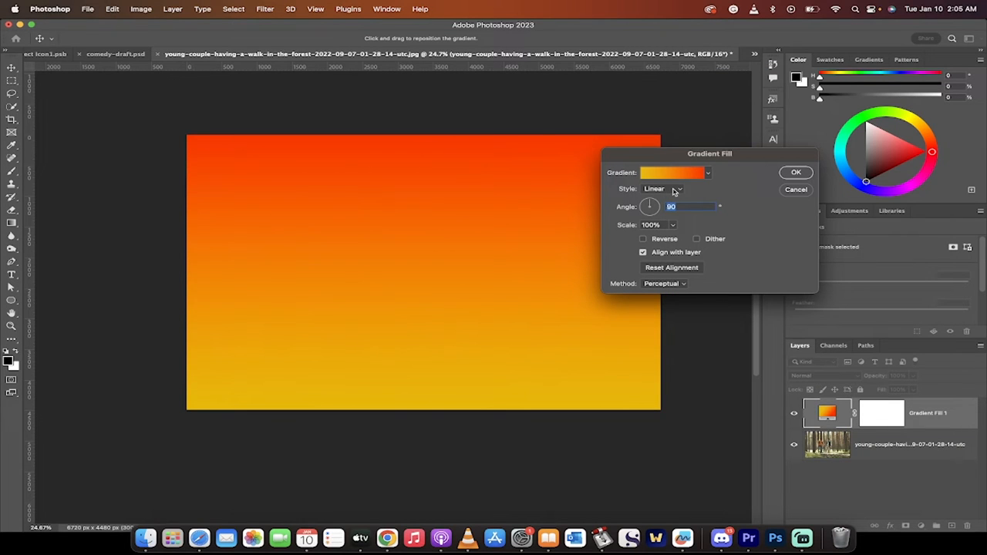
Change the gradient fill Style from Linear to Angle
click(663, 189)
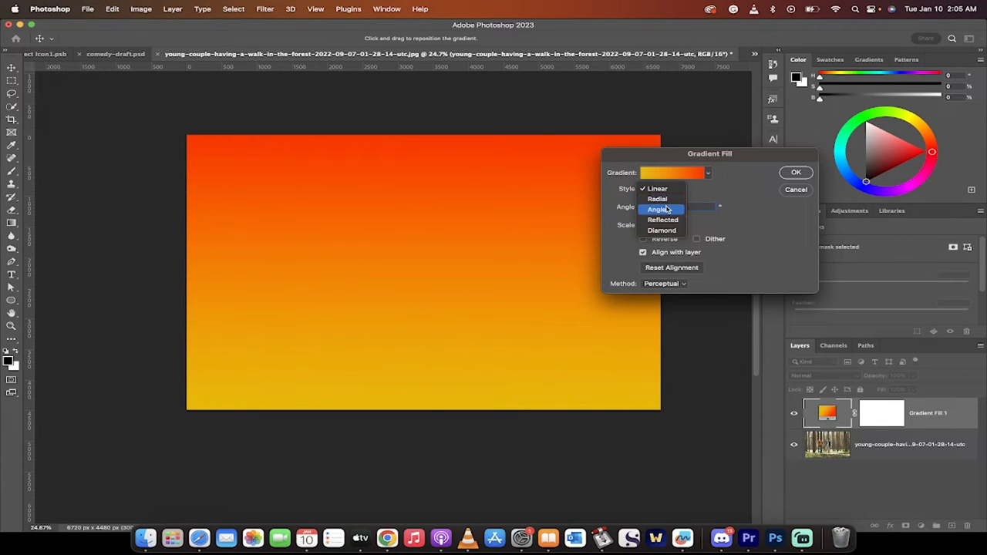
click(657, 210)
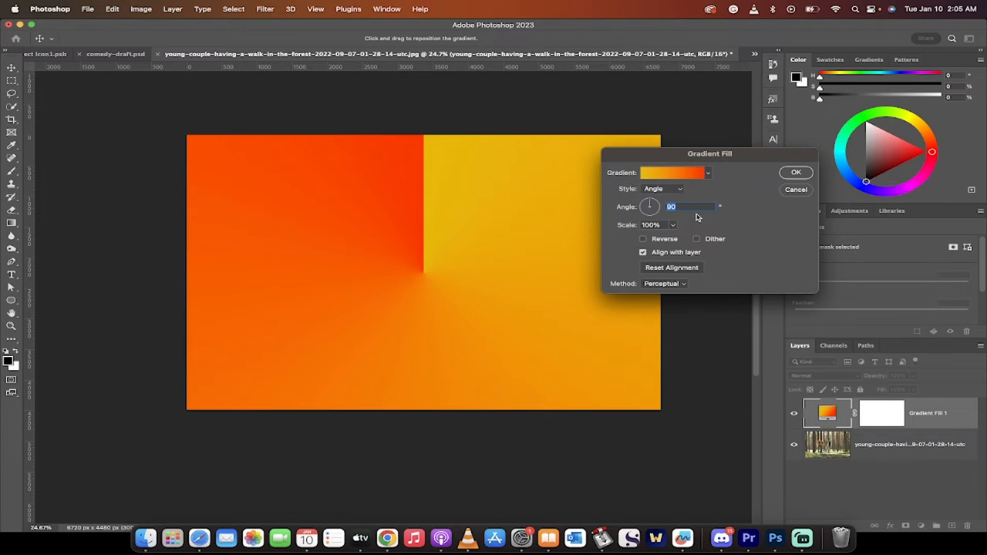
mouse_move(676, 178)
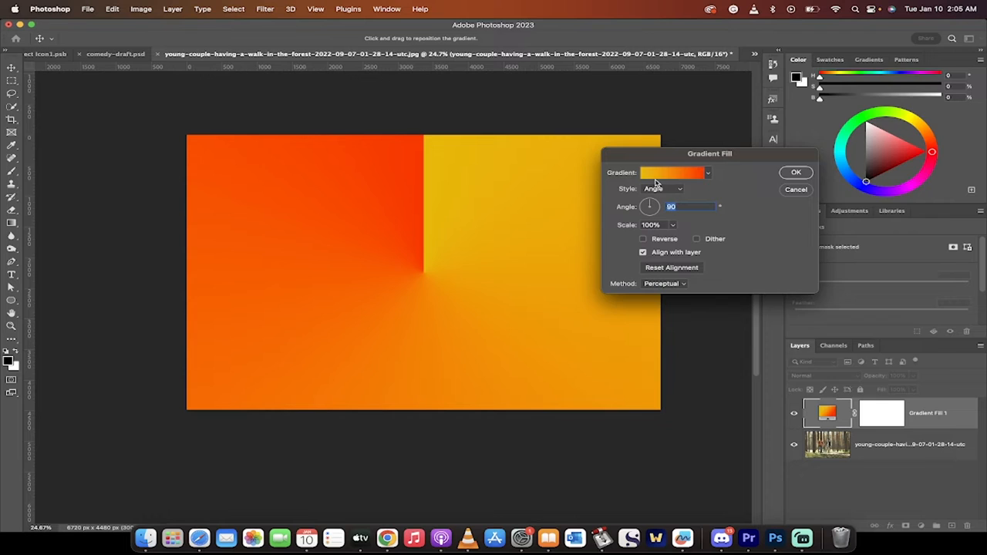
In the Gradient Editor set the gradient Type to Noise with Roughness at 100%
click(671, 173)
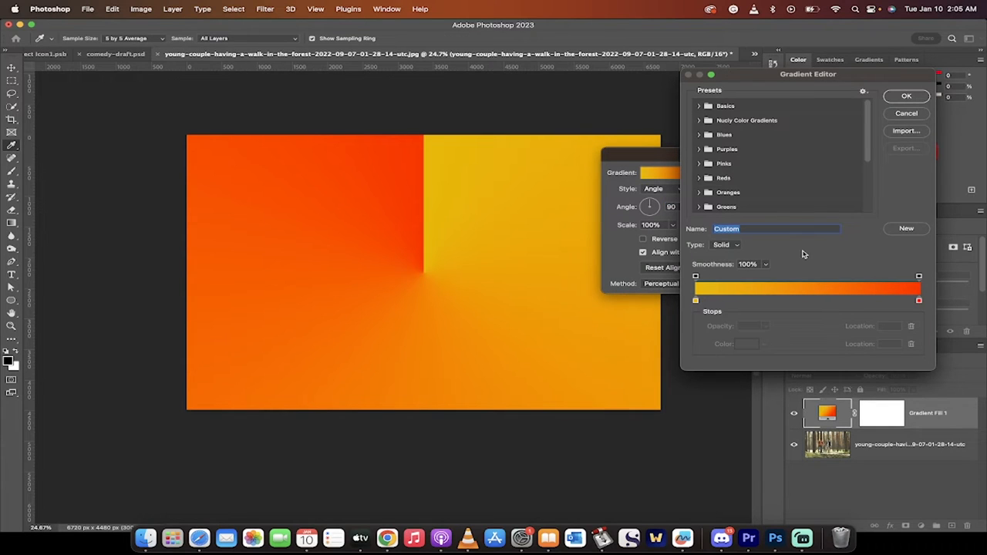
mouse_move(744, 250)
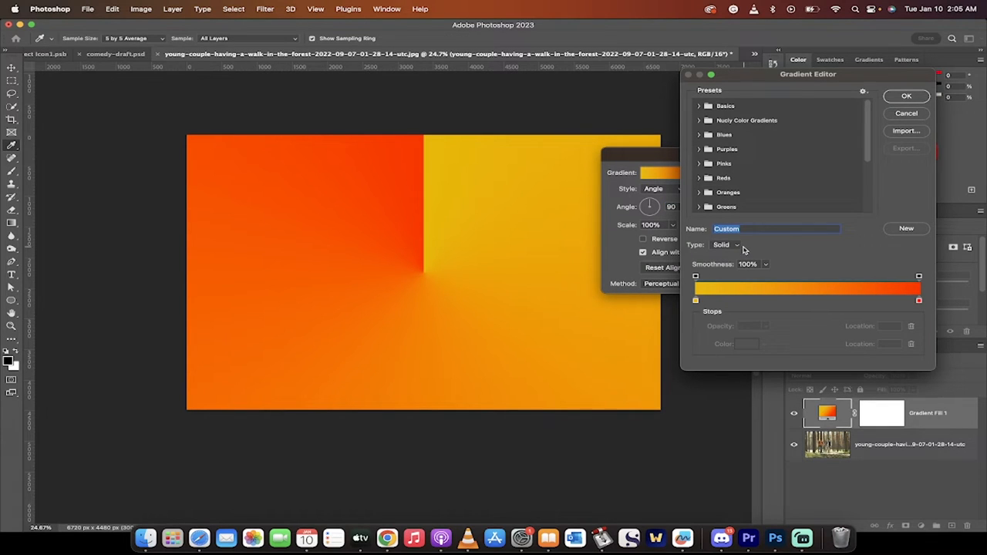
click(725, 243)
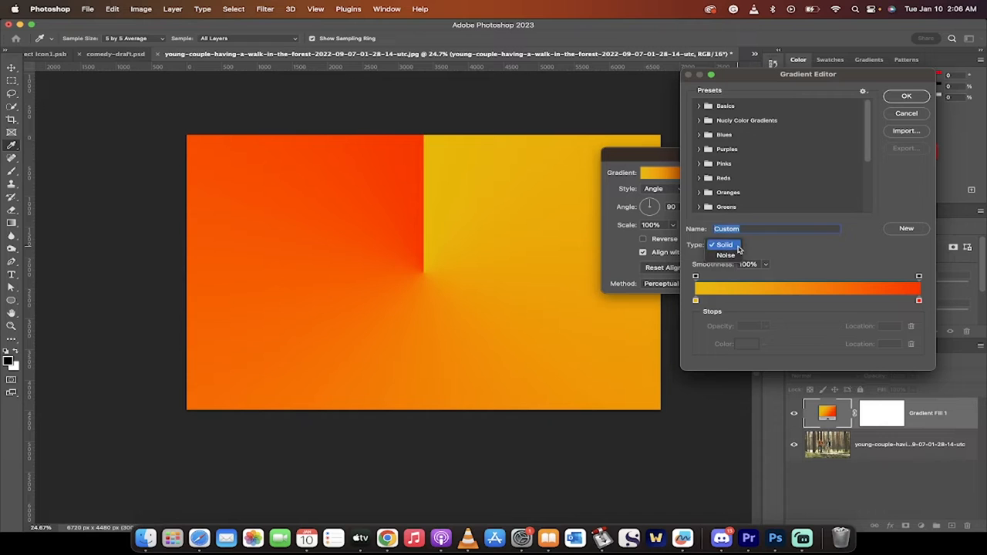
click(725, 255)
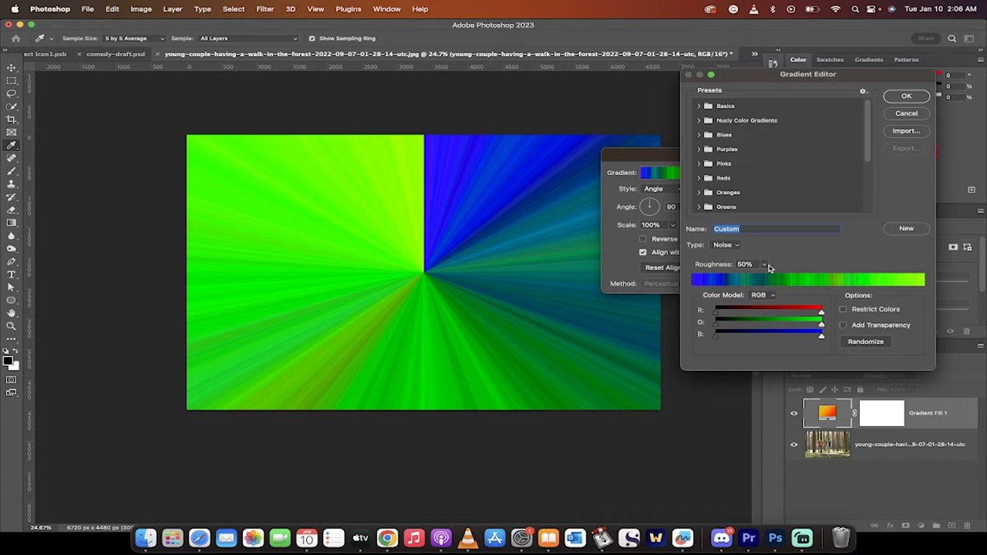
drag(740, 271, 779, 271)
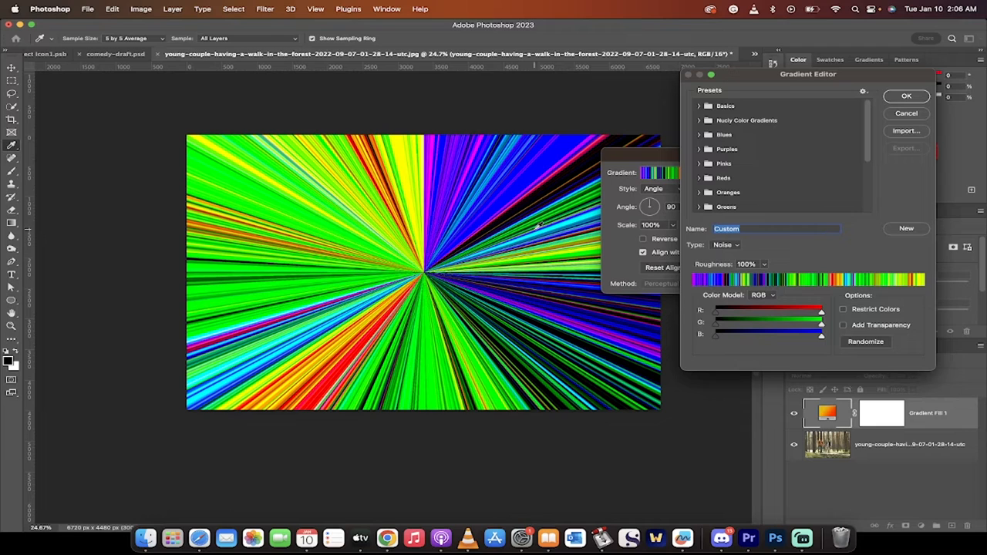
mouse_move(808, 266)
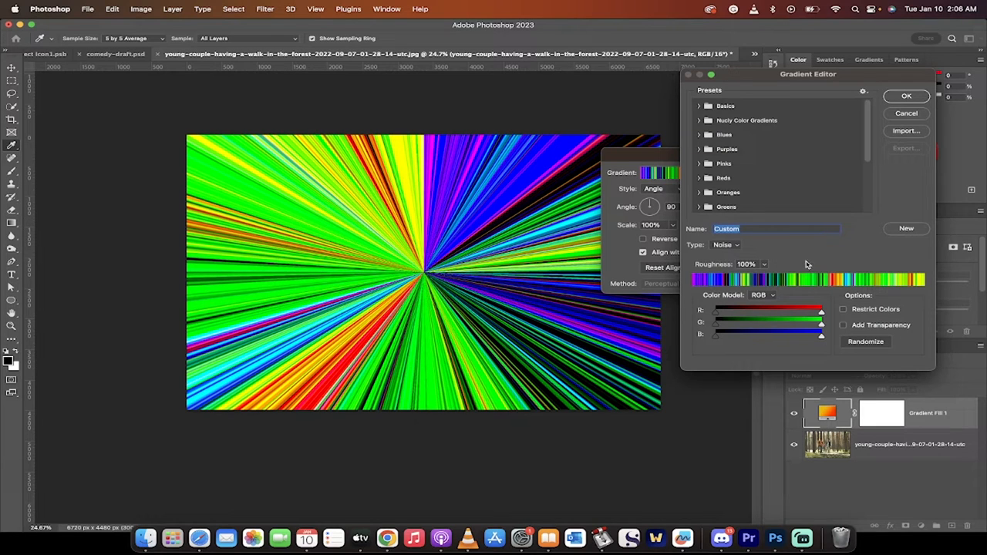
mouse_move(826, 249)
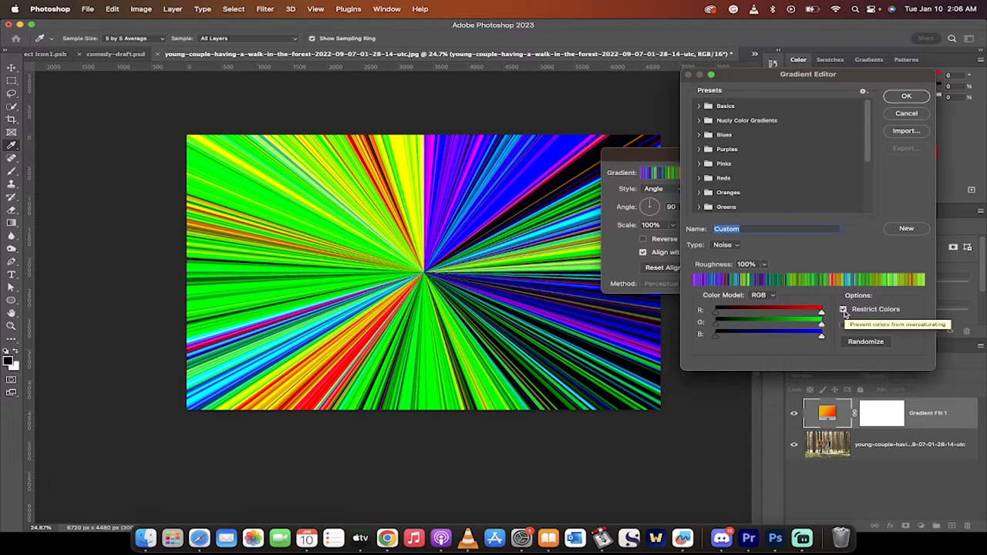
Enable Restrict Colors and Add Transparency, and switch the noise colour model to HSB
click(843, 308)
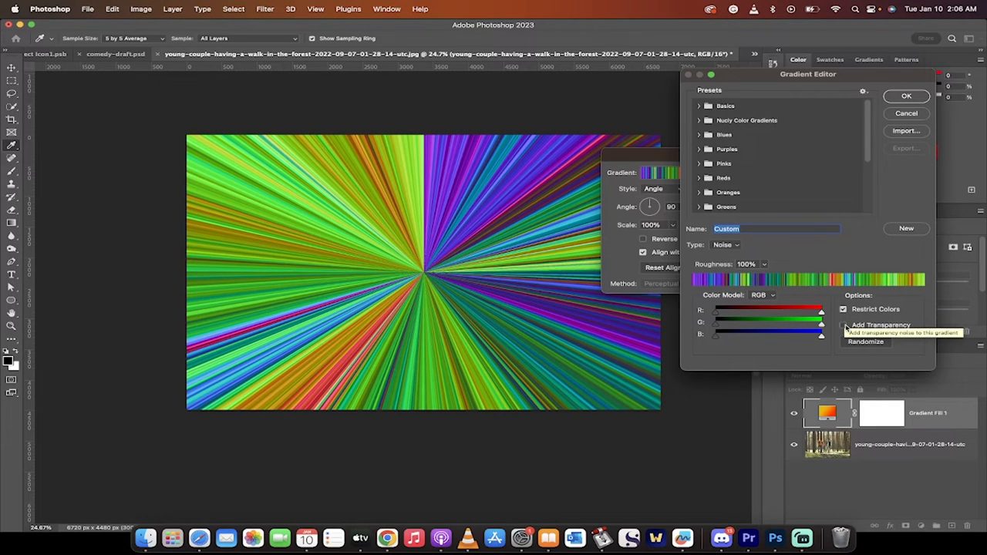
click(842, 325)
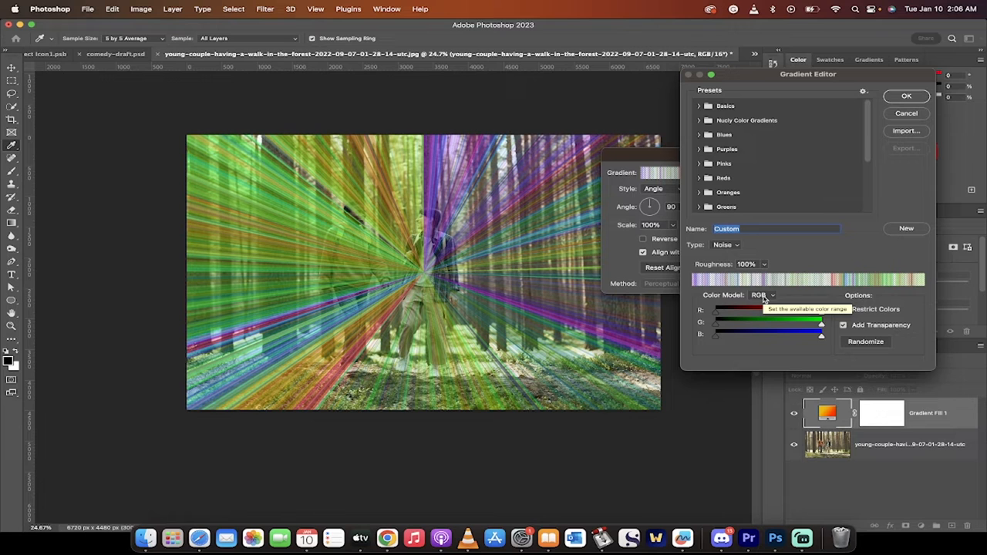
click(762, 295)
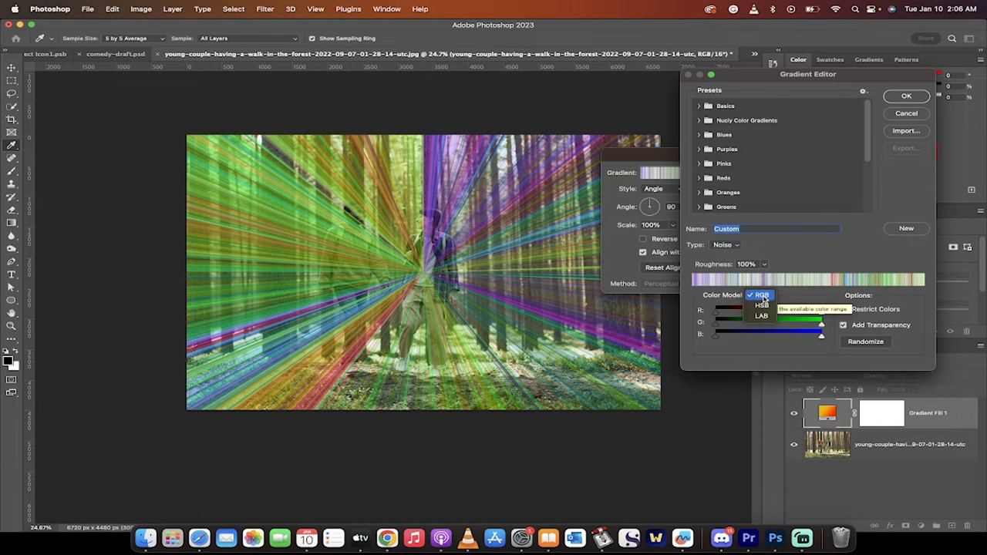
click(763, 306)
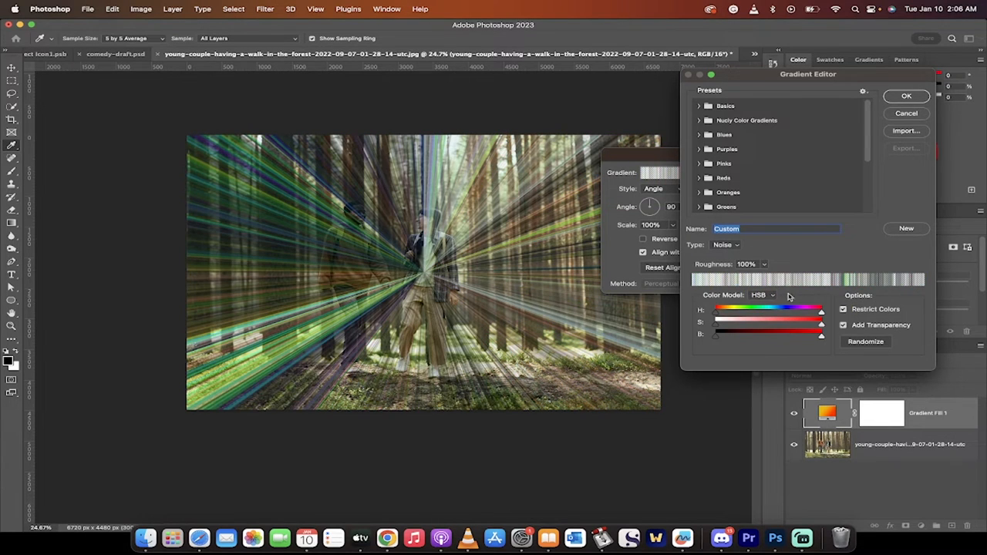
mouse_move(790, 298)
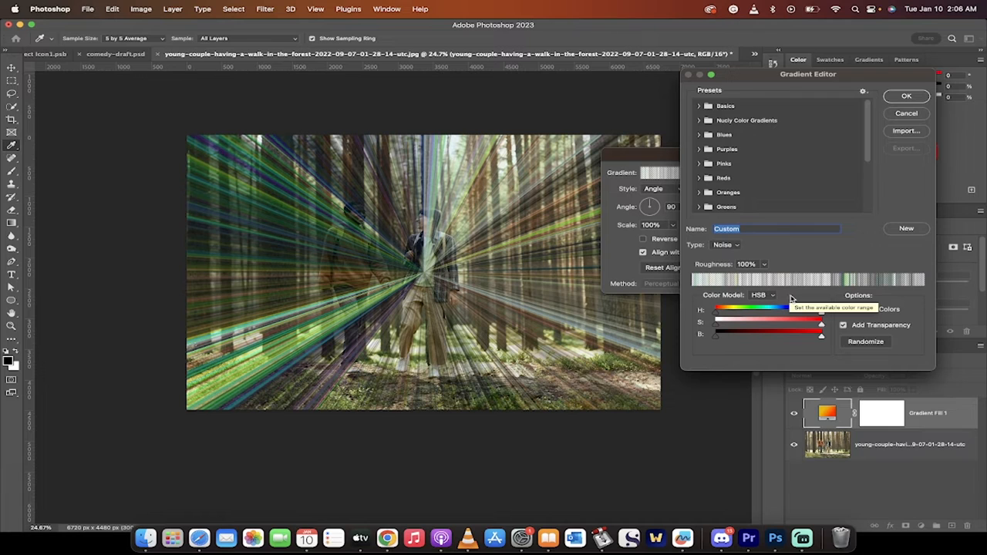
mouse_move(793, 300)
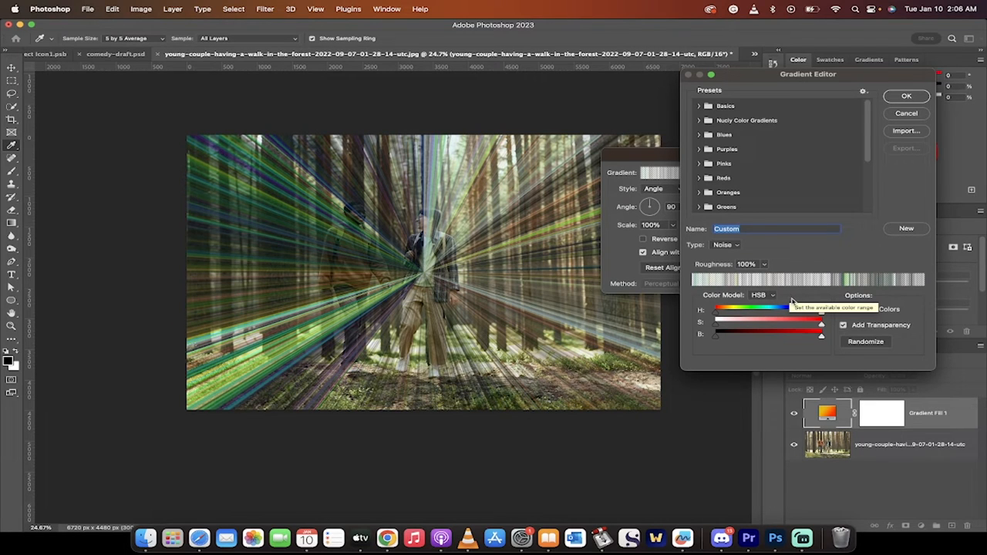
Narrow the hue range to warm oranges and browns and confirm the custom gradient
click(843, 308)
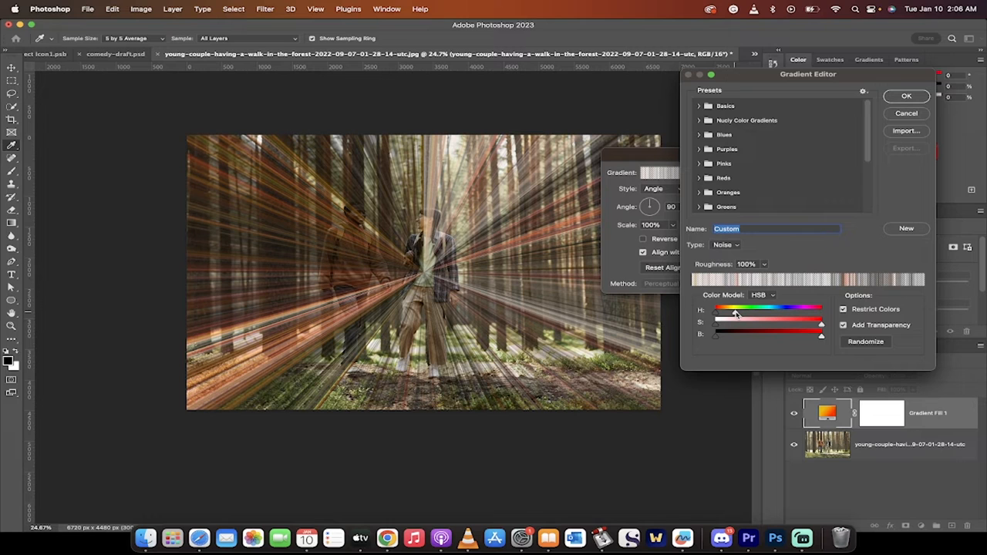
drag(738, 312, 733, 312)
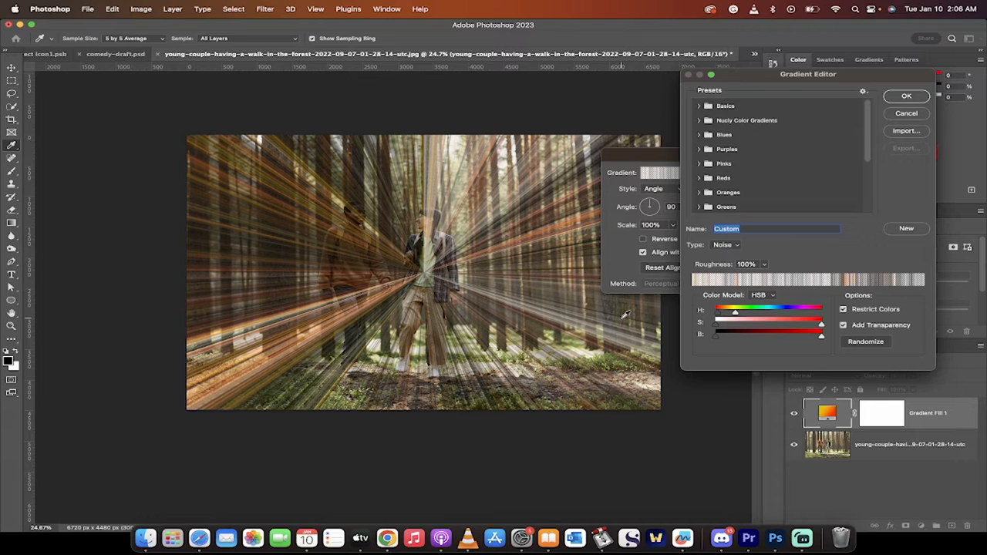
mouse_move(694, 309)
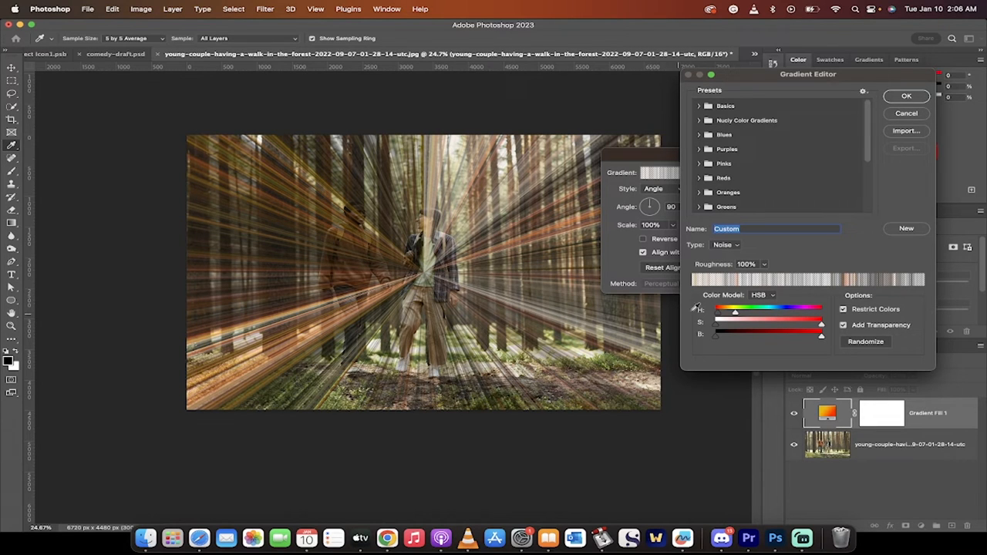
mouse_move(801, 260)
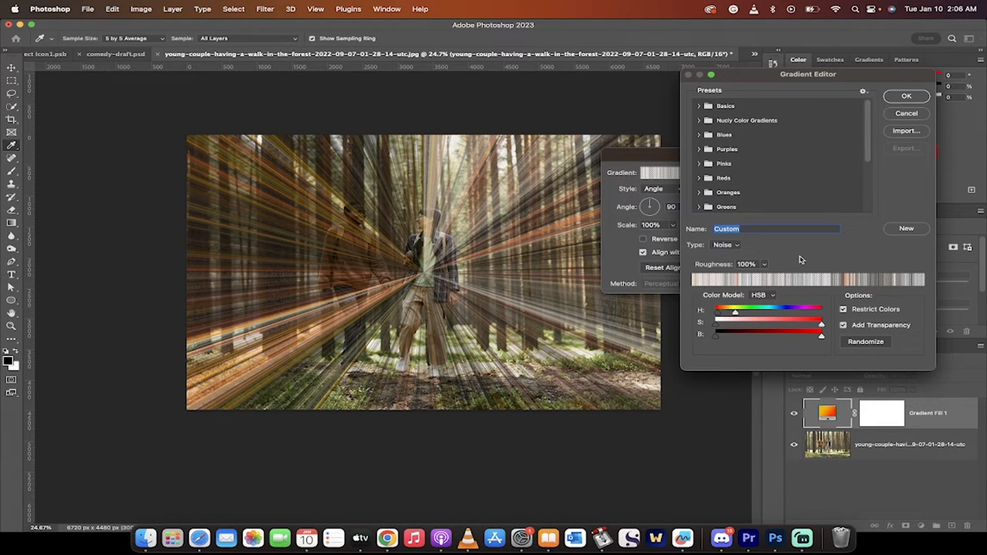
click(907, 95)
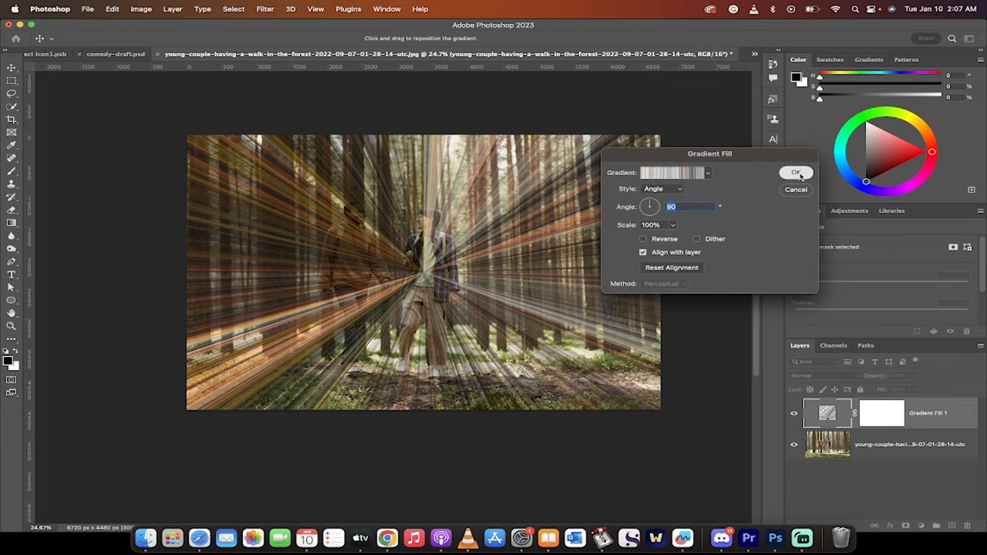
Apply the gradient fill layer and set its blend mode to Color Dodge
click(797, 173)
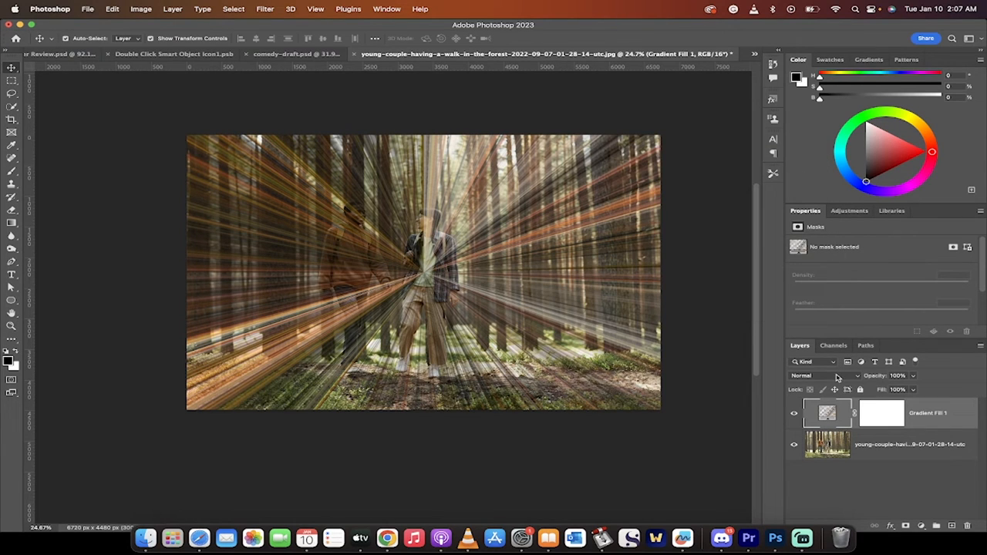
click(821, 377)
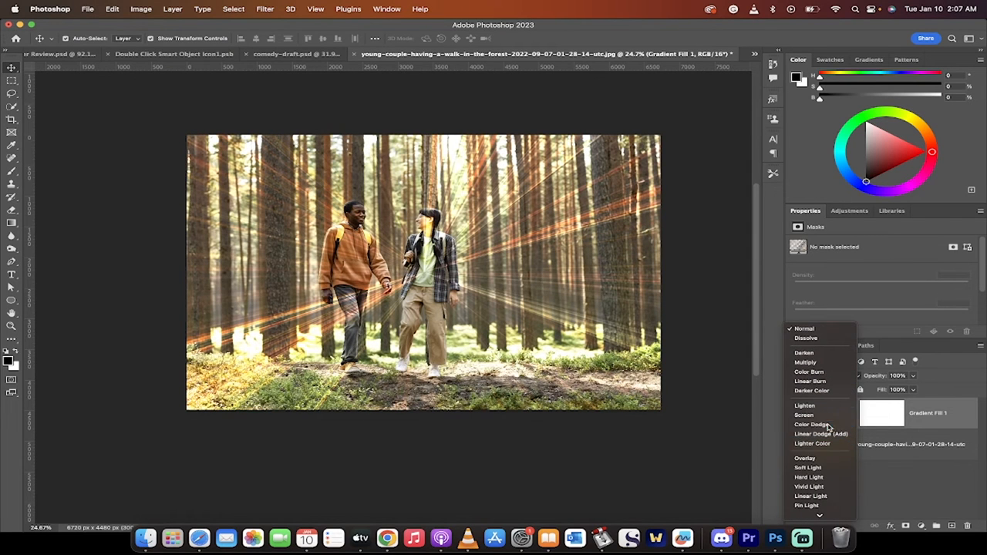
click(810, 425)
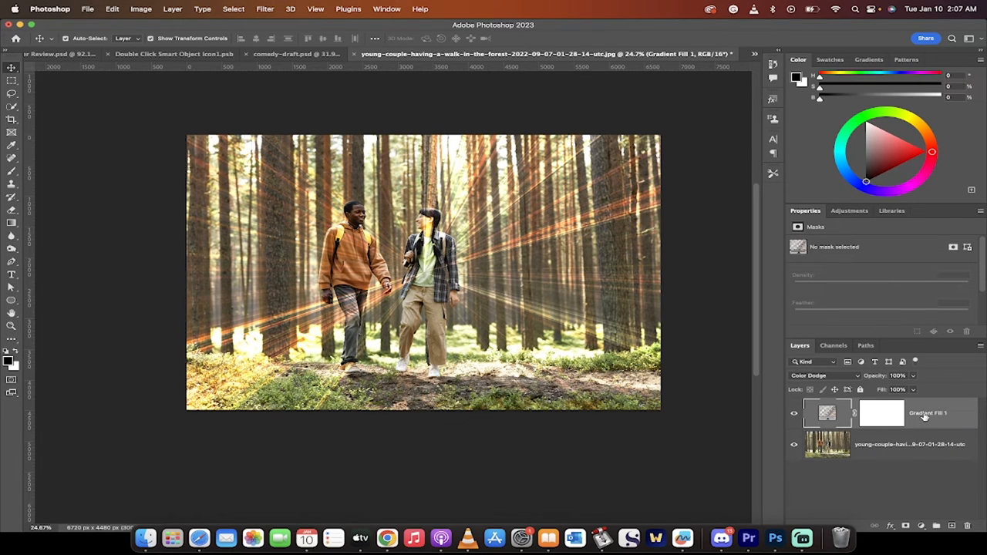
Convert the rays layer to a smart object and commit its enlargement beyond the canvas
right_click(925, 413)
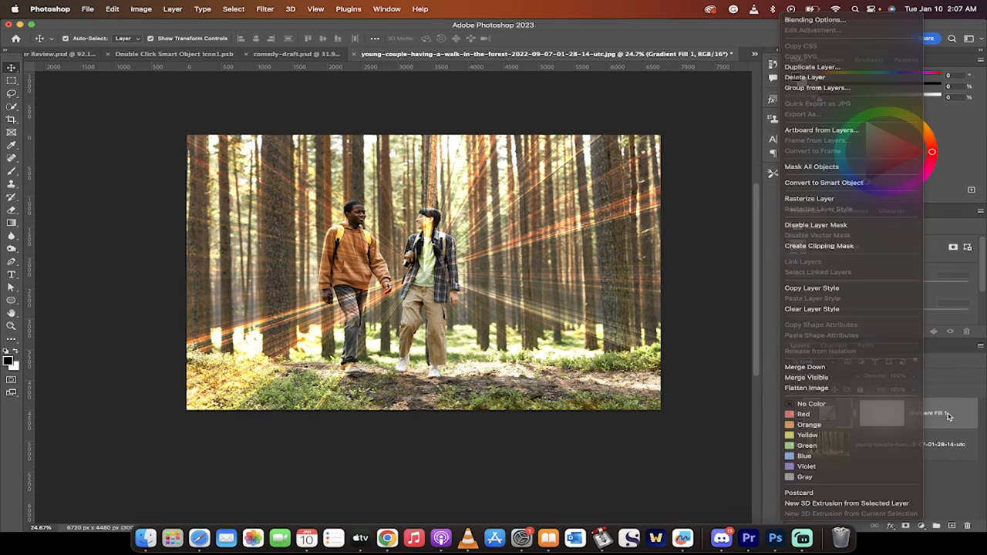
mouse_move(892, 388)
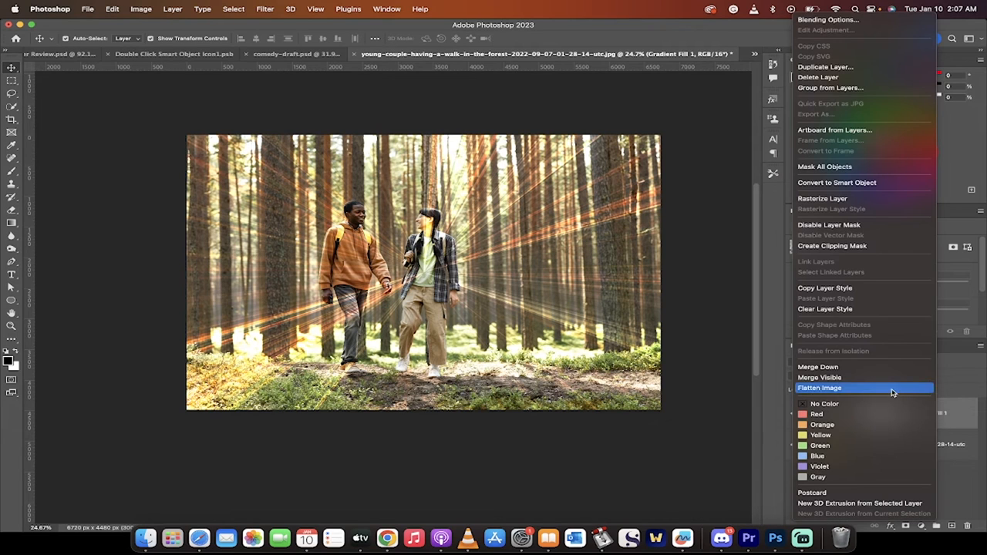
mouse_move(851, 192)
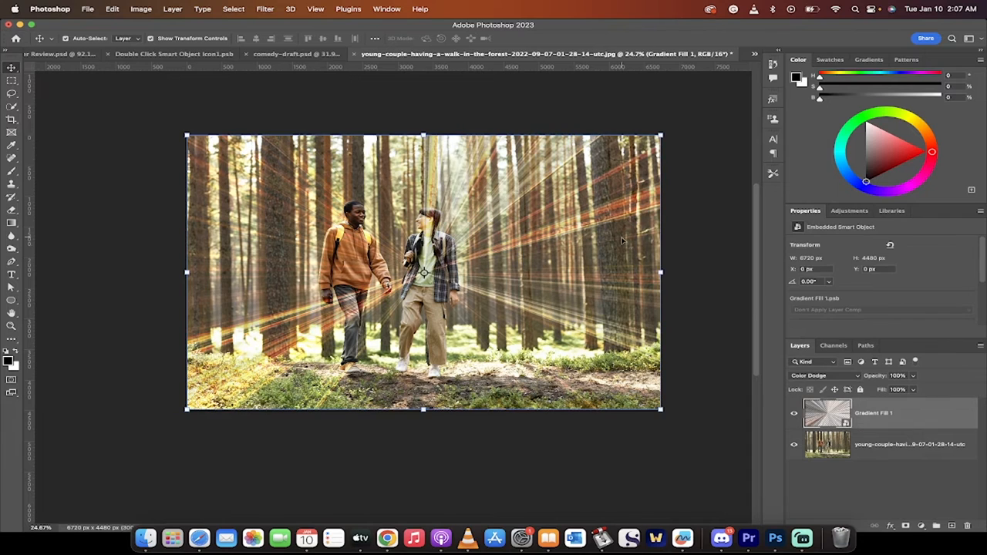
mouse_move(509, 143)
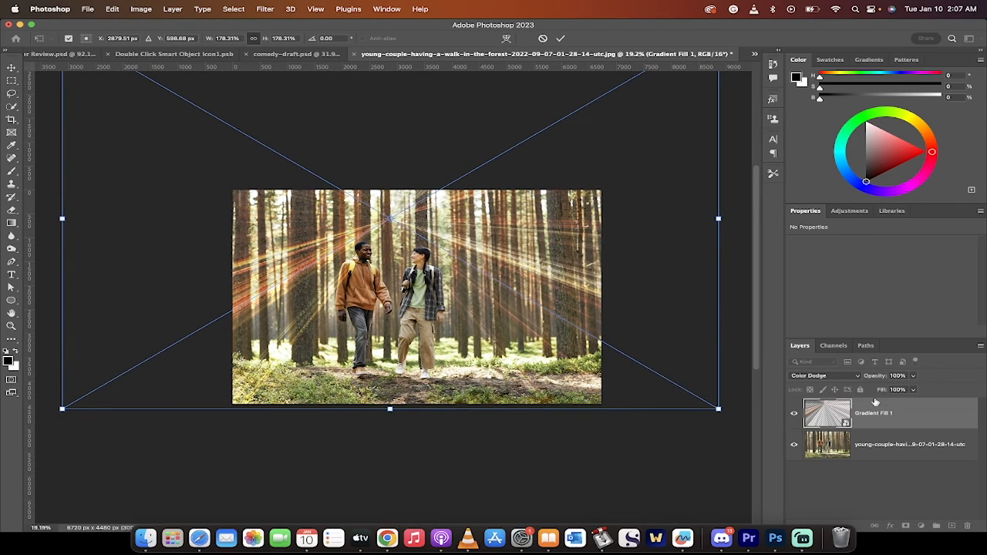
click(561, 37)
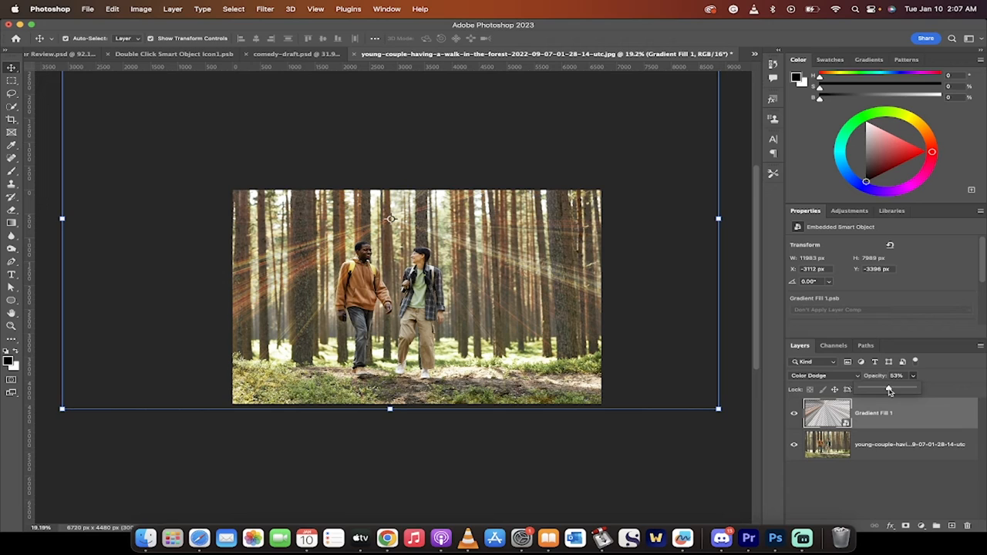
Lower the rays layer opacity to about 47% and reselect the layer
drag(892, 389, 885, 389)
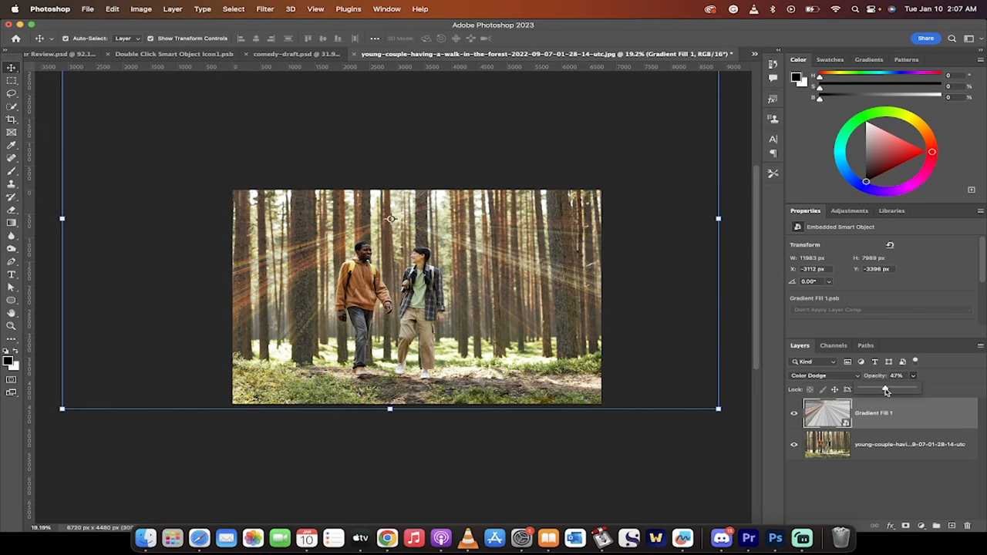
drag(886, 388, 889, 389)
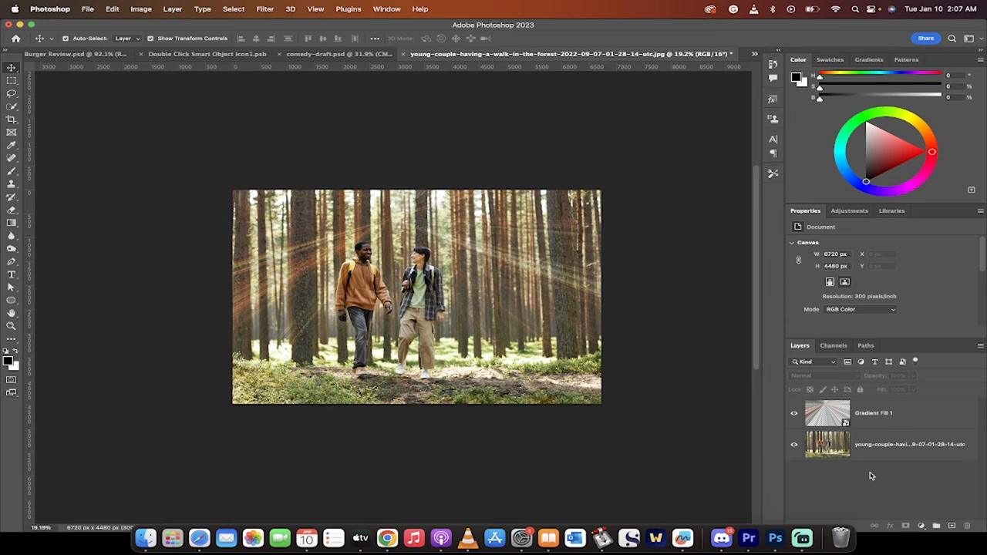
click(873, 414)
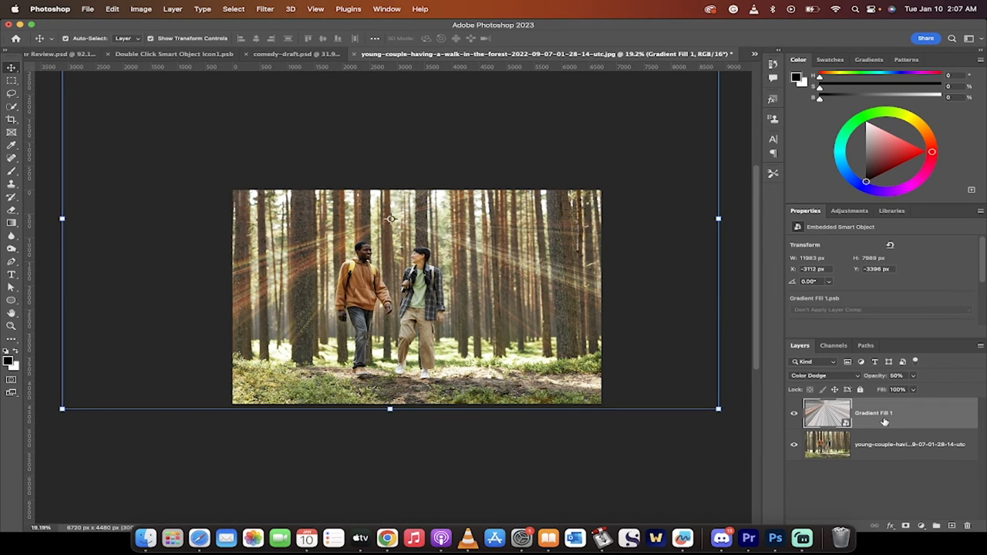
mouse_move(906, 503)
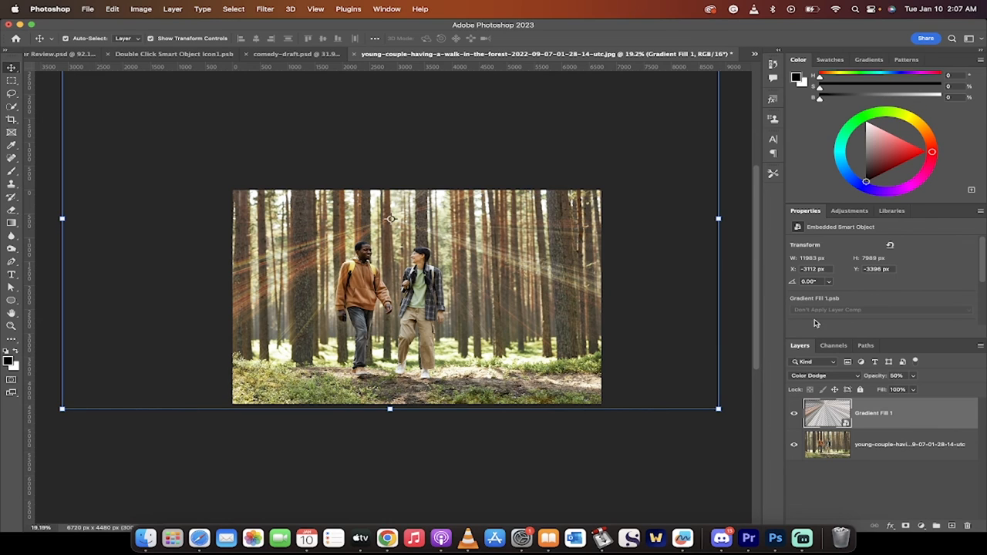
Apply a Gaussian Blur smart filter of roughly 38 px radius to the rays
click(265, 9)
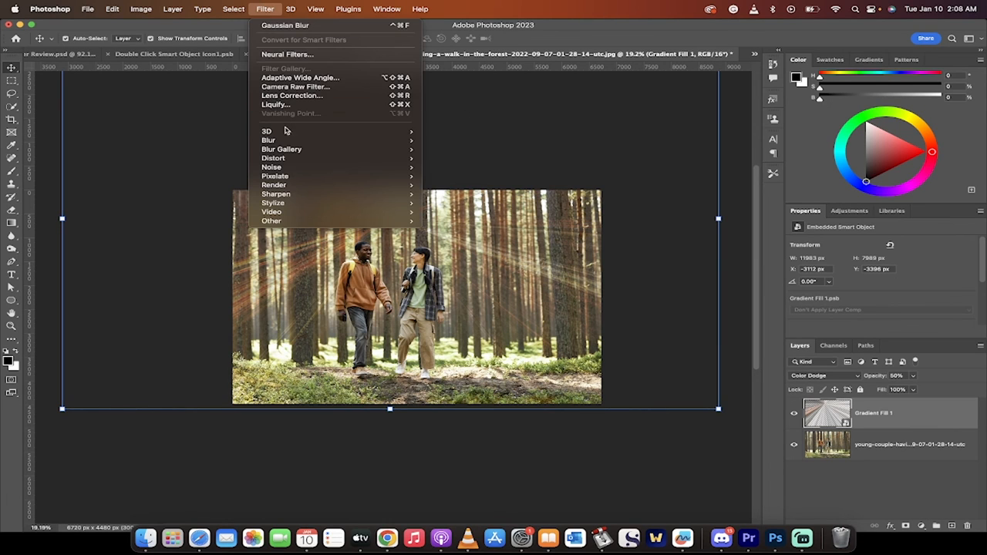
mouse_move(268, 139)
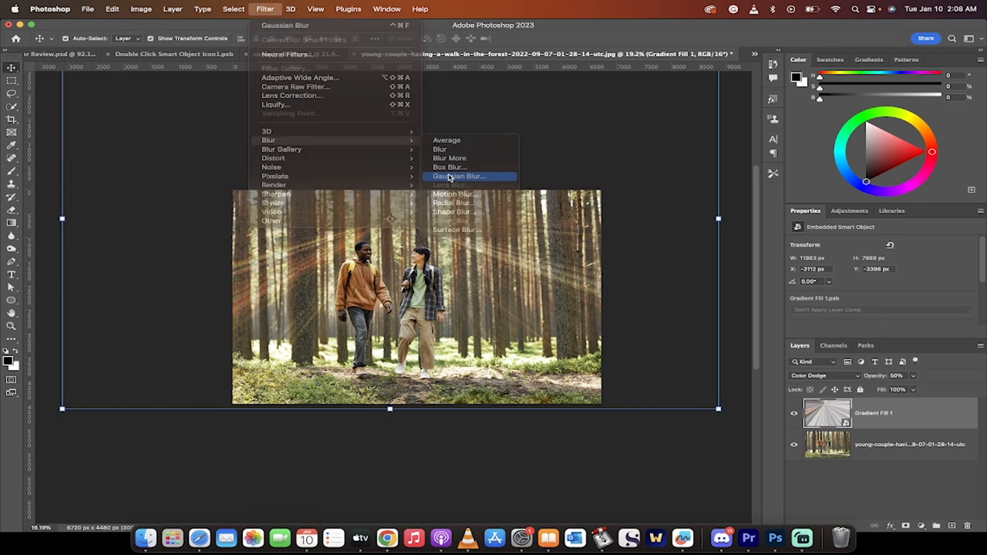
click(460, 176)
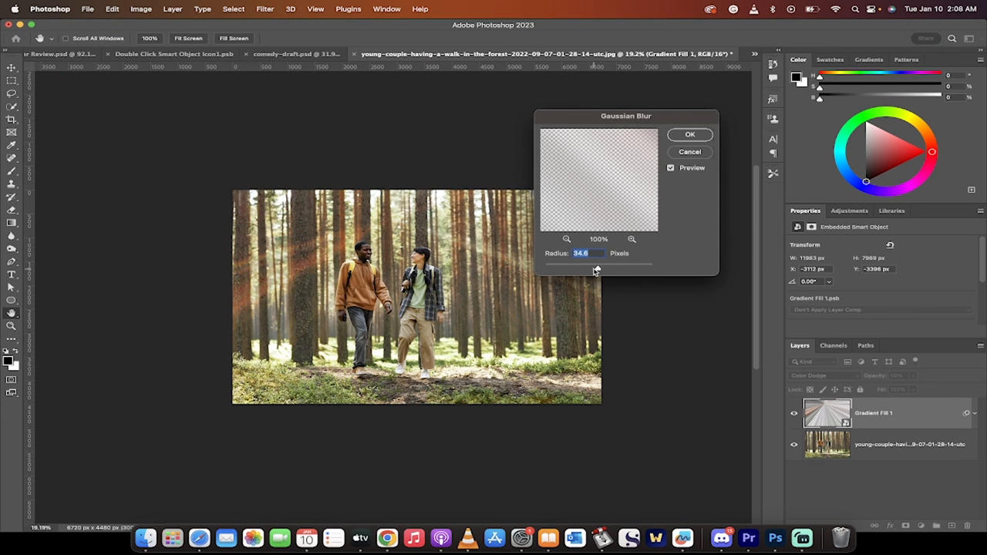
drag(610, 263, 589, 262)
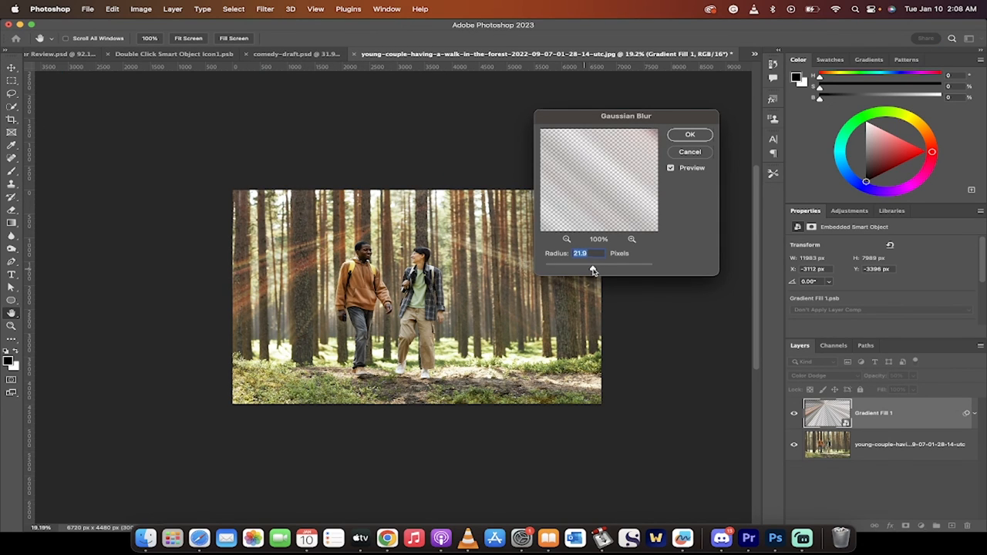
drag(594, 270, 598, 270)
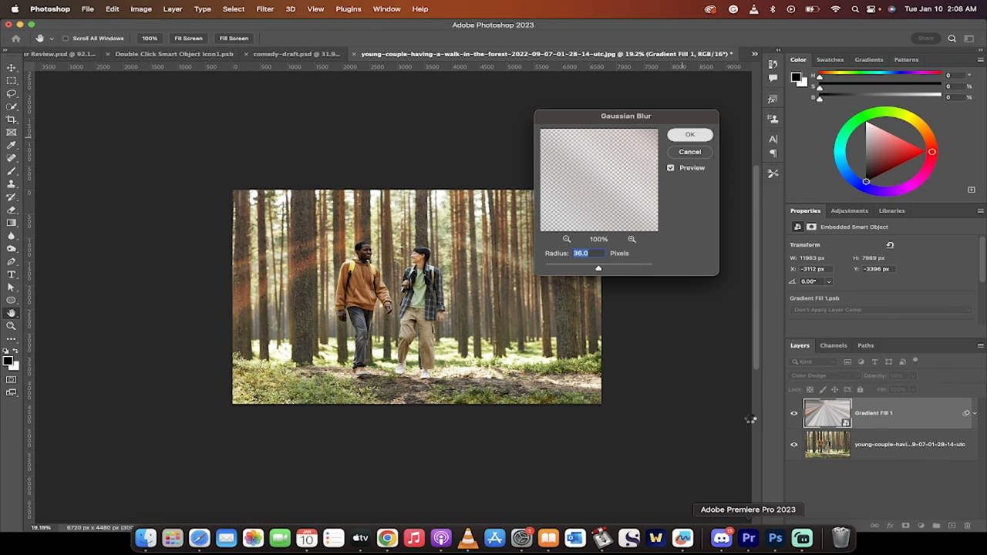
click(690, 135)
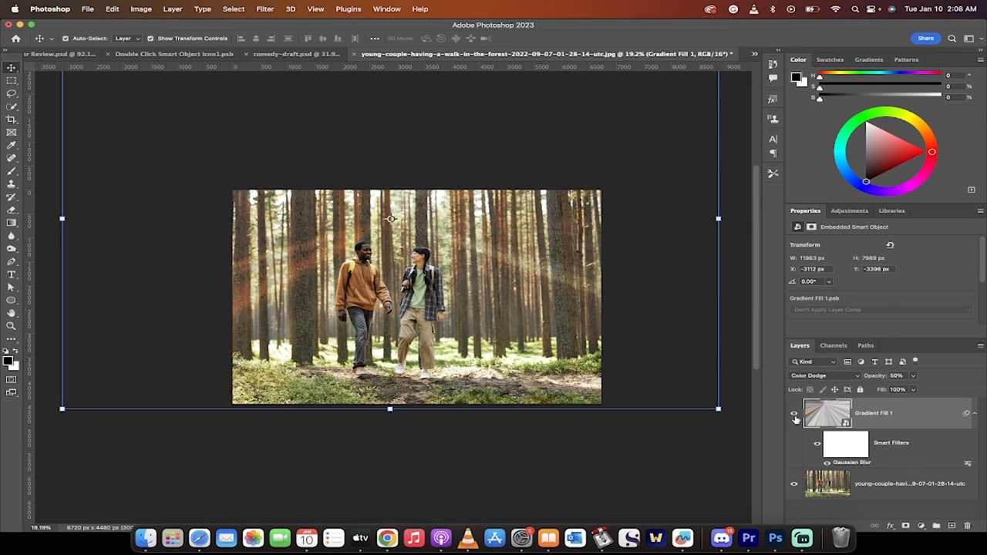